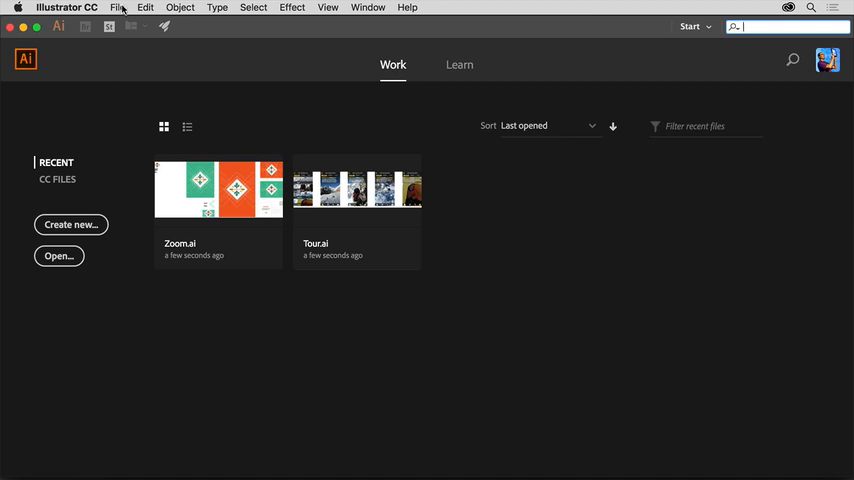
# Step: Bring up the File menu from the Illustrator start screen
pyautogui.click(122, 10)
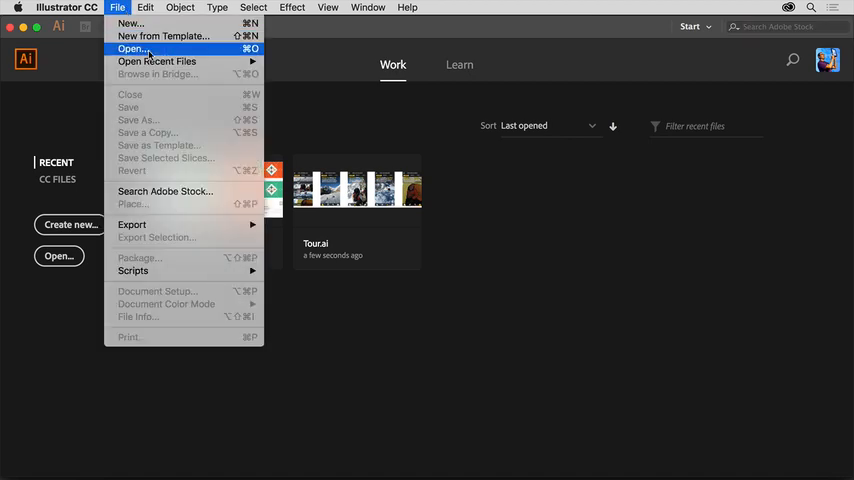
pyautogui.moveTo(140, 24)
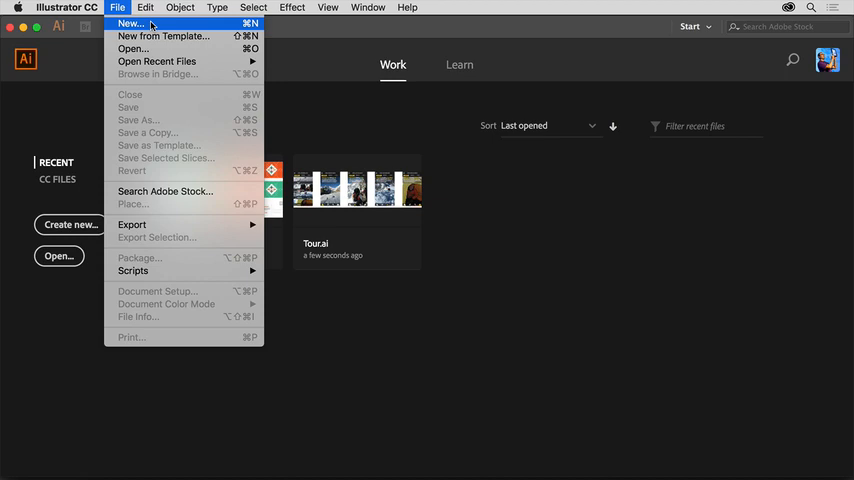
# Step: Start a new document so the New Document dialog appears with recent templates
pyautogui.click(132, 22)
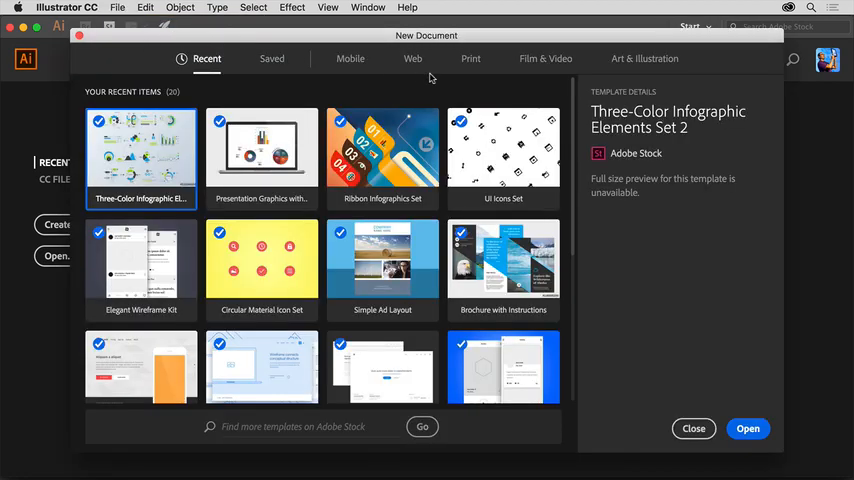
pyautogui.moveTo(438, 78)
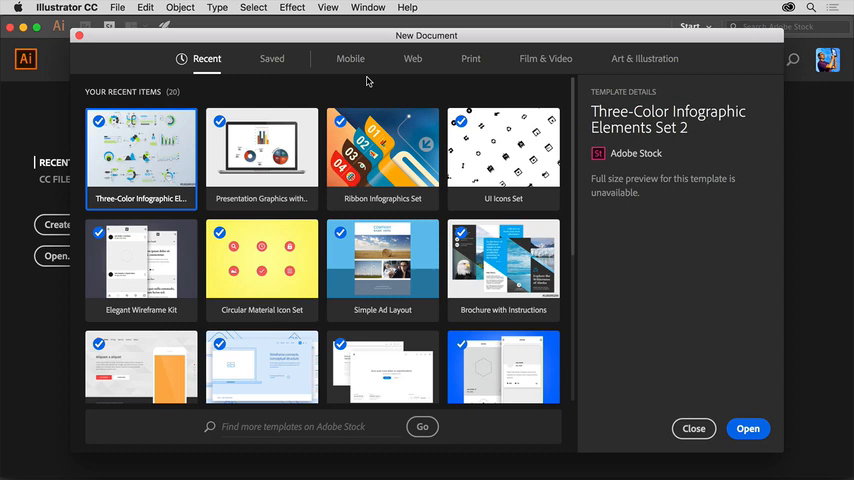
pyautogui.moveTo(462, 72)
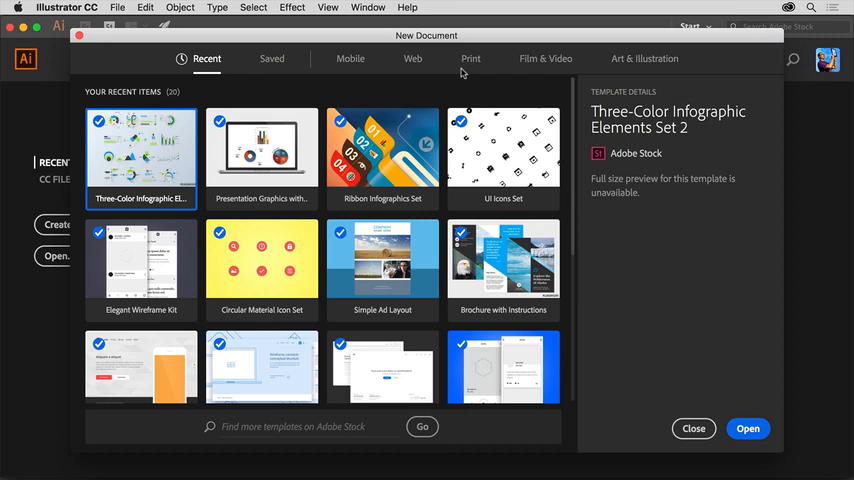
# Step: Choose the Tabloid print preset (792 × 1224 pt) from the full list of blank presets
pyautogui.click(472, 58)
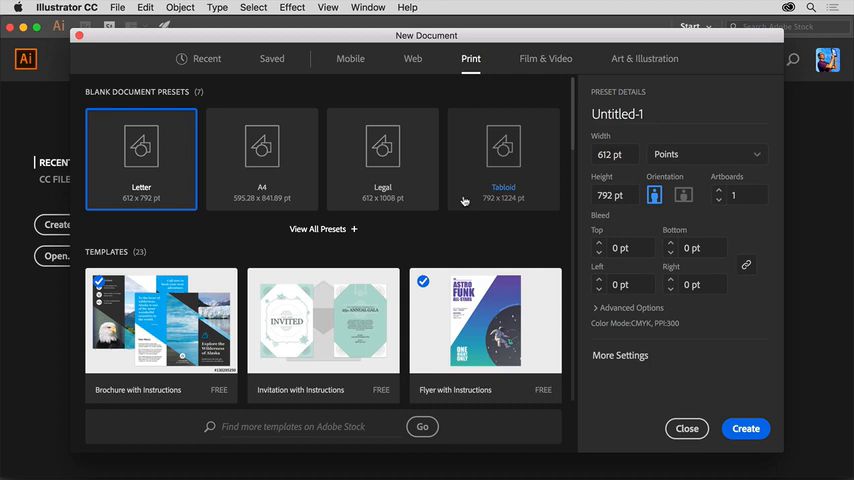
pyautogui.moveTo(440, 218)
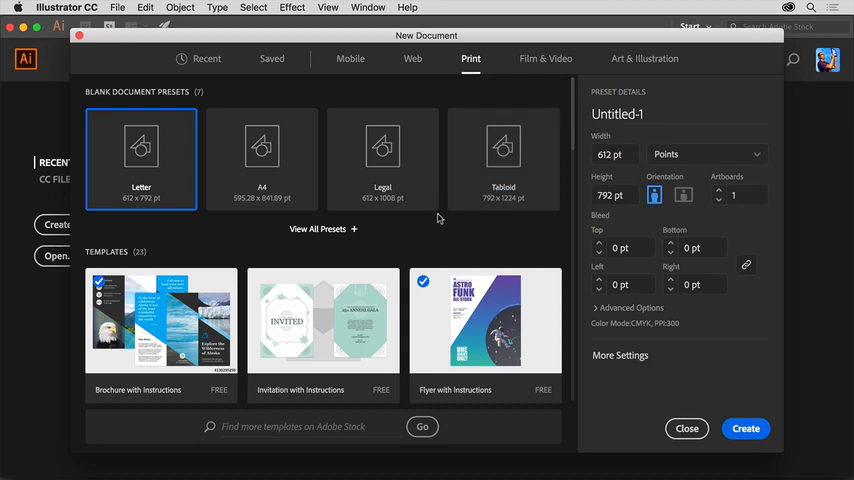
pyautogui.click(318, 228)
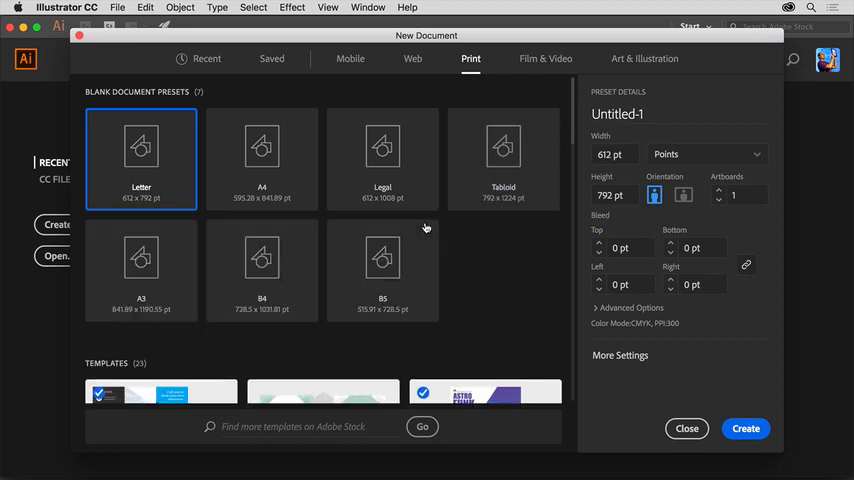
pyautogui.moveTo(466, 268)
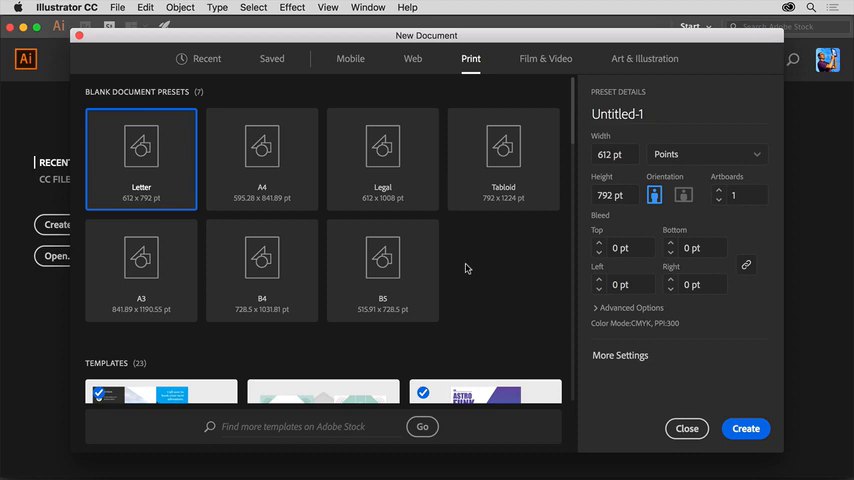
pyautogui.click(504, 158)
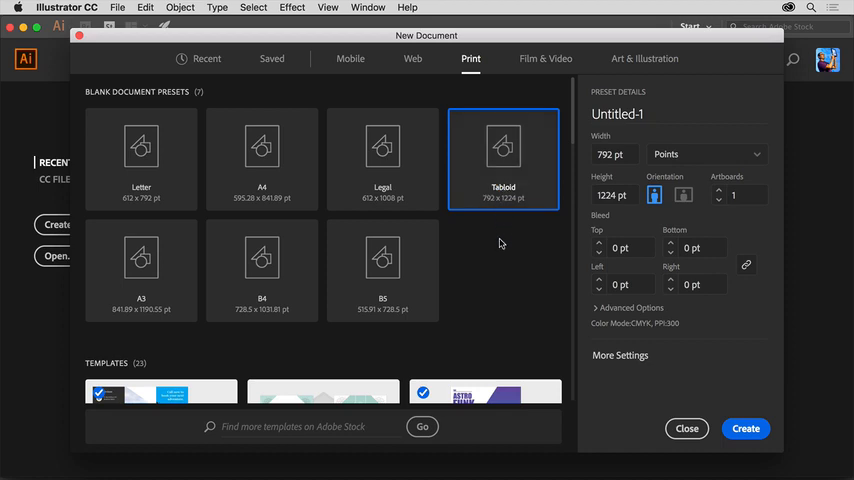
pyautogui.moveTo(584, 148)
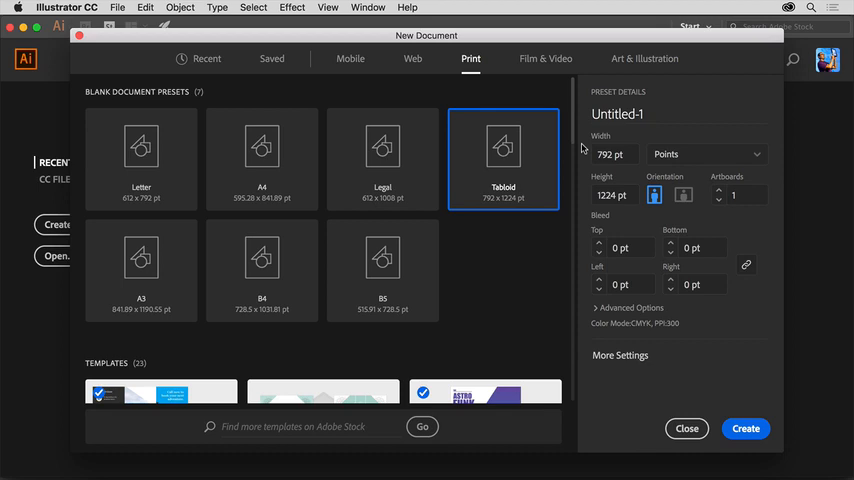
pyautogui.scroll(-3)
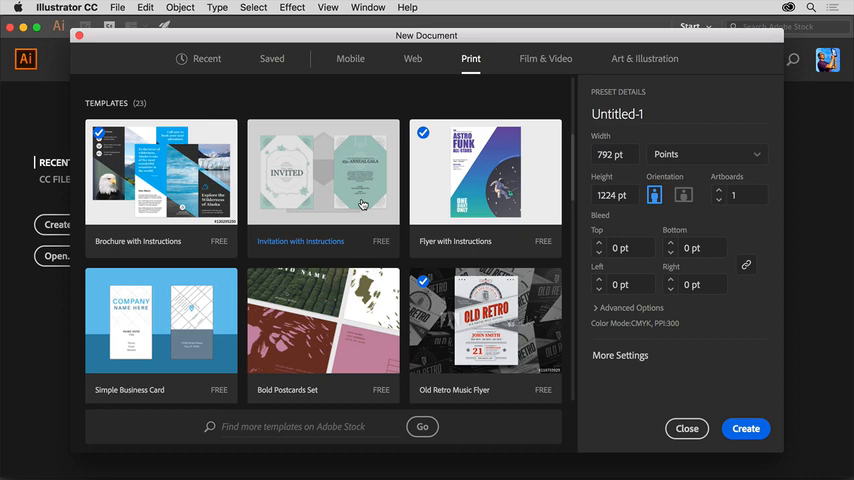
pyautogui.moveTo(576, 194)
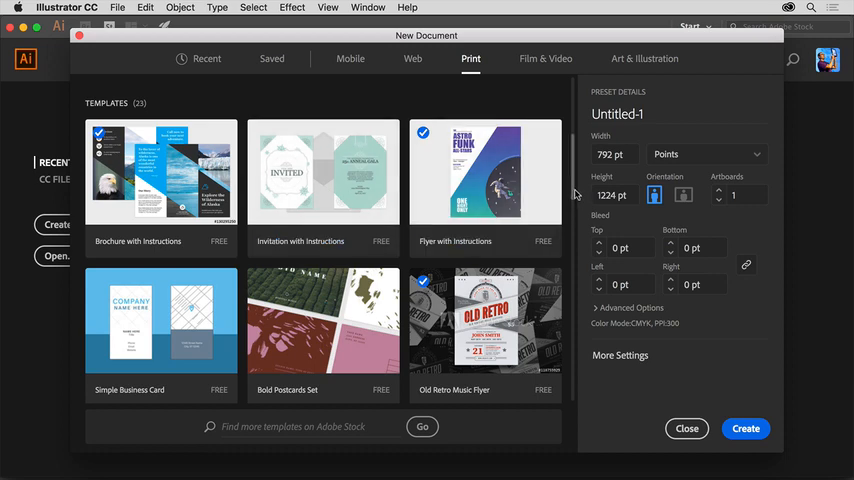
pyautogui.click(504, 150)
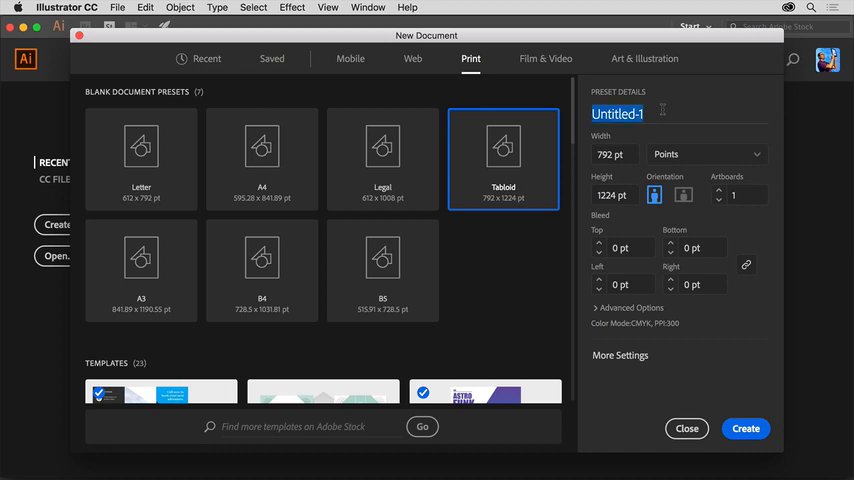
# Step: Name the document Poster, measure it in inches, set landscape orientation, and create it
pyautogui.write('Poster')
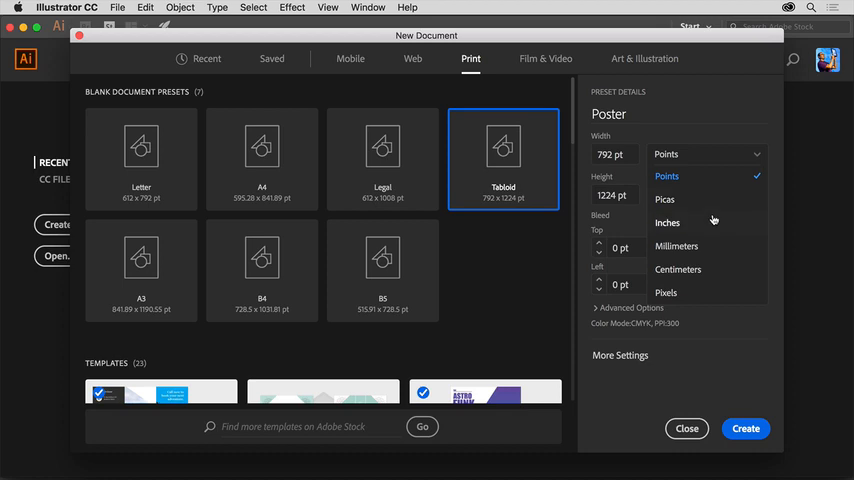
pyautogui.click(668, 222)
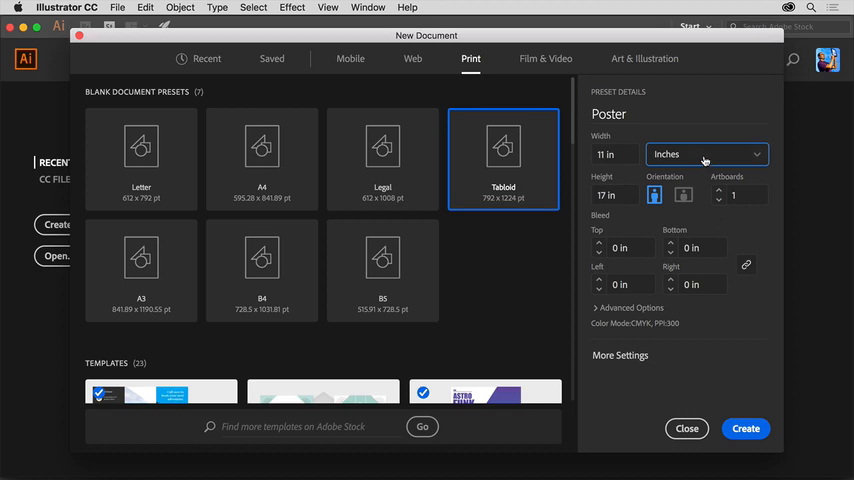
pyautogui.moveTo(690, 156)
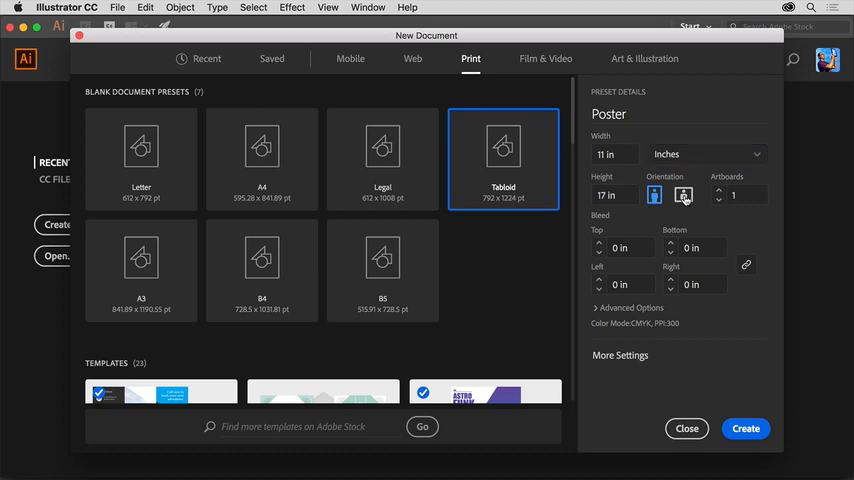
pyautogui.click(684, 196)
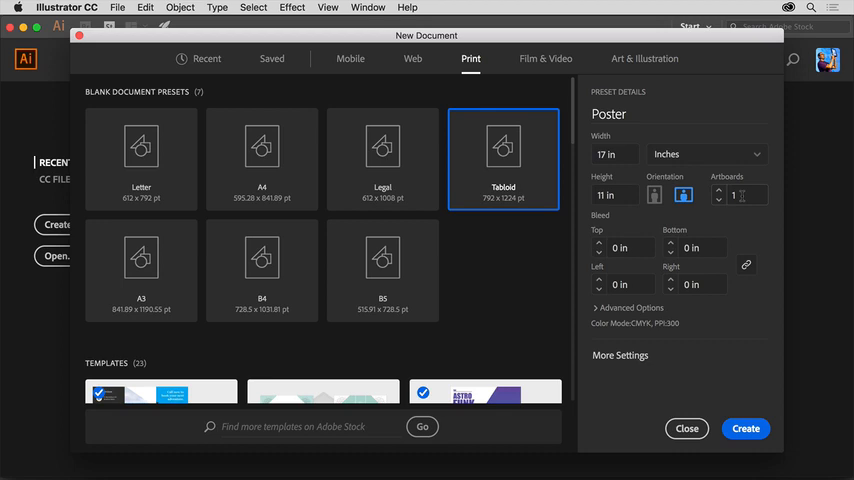
pyautogui.moveTo(728, 236)
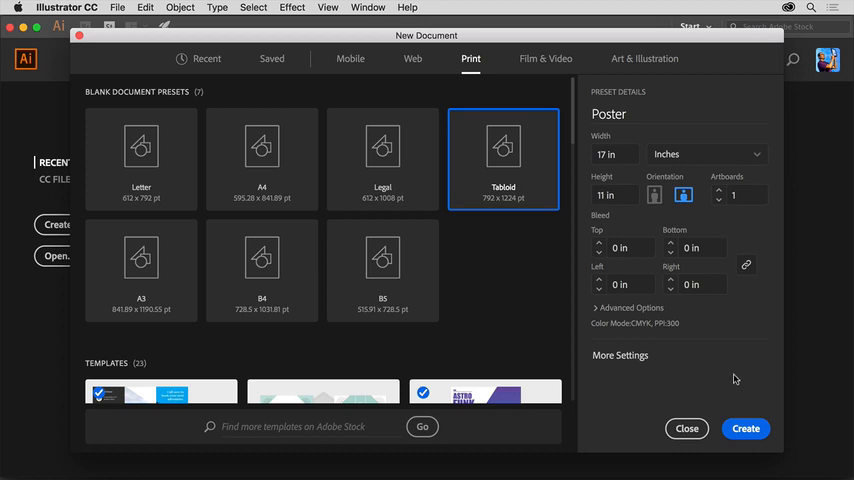
pyautogui.click(748, 428)
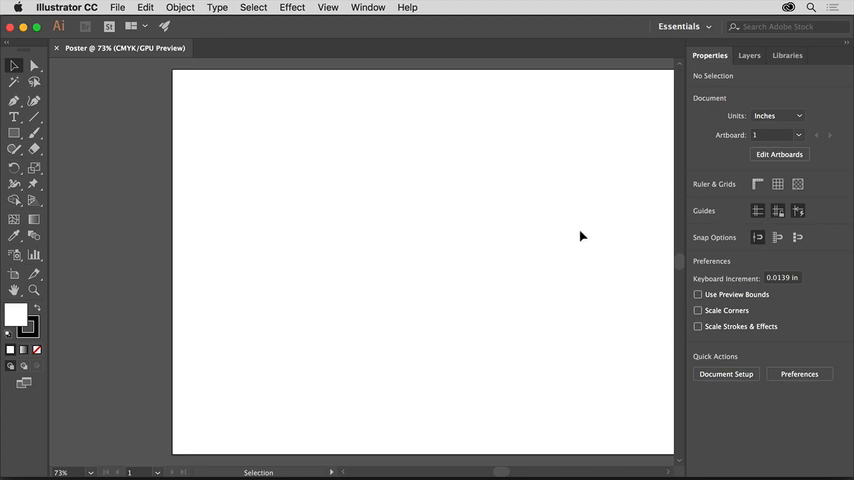
# Step: Fit the Poster artboard in the window and keep the document units set to Inches
pyautogui.click(324, 8)
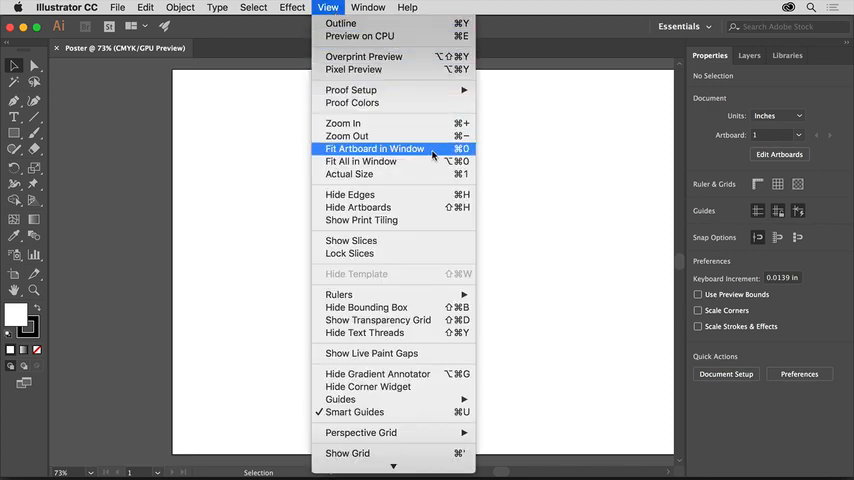
pyautogui.click(374, 148)
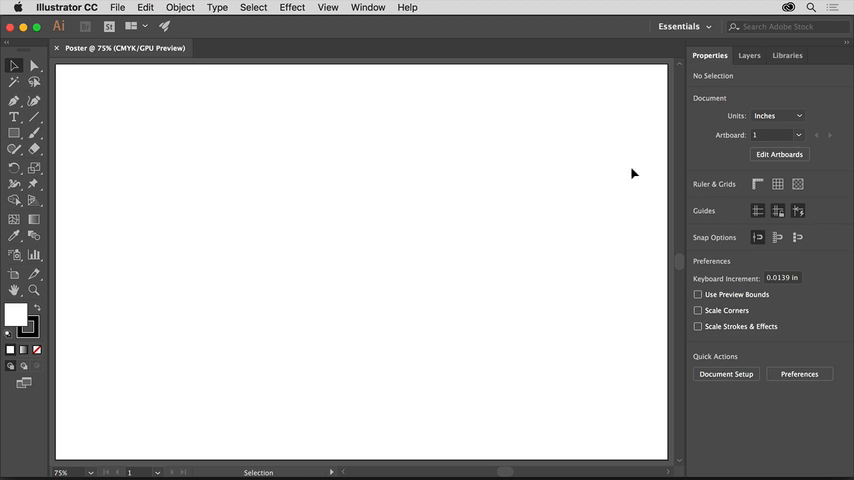
pyautogui.click(788, 116)
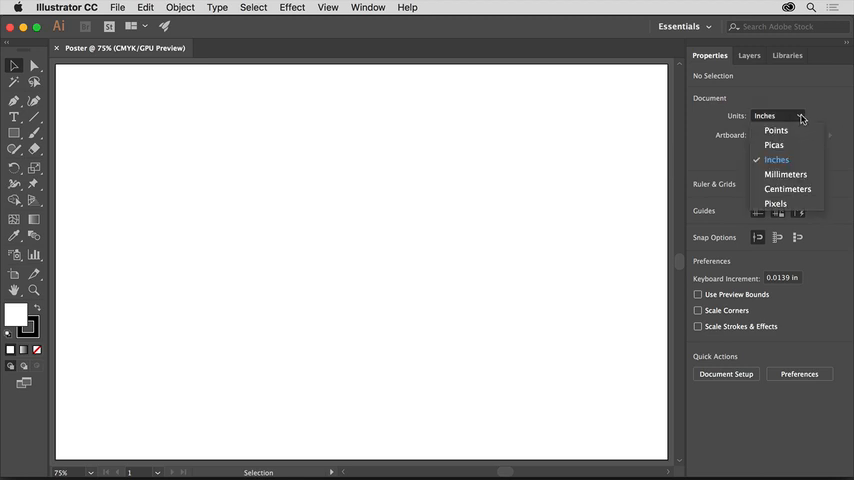
pyautogui.click(780, 160)
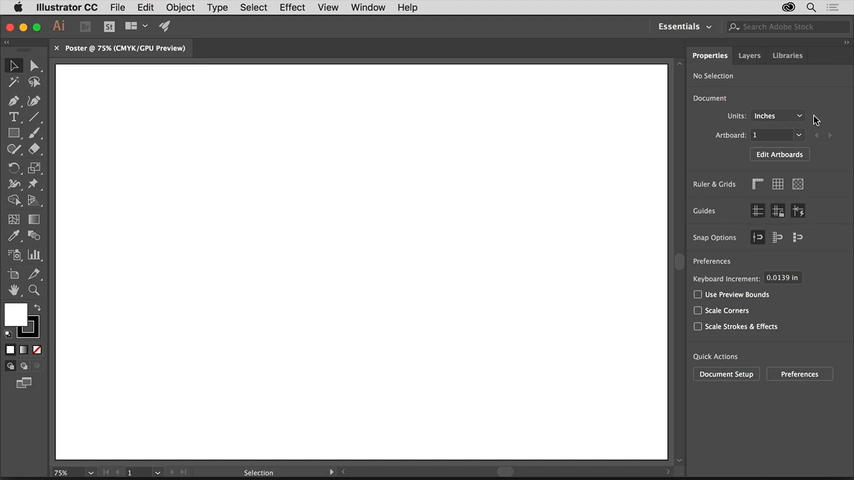
pyautogui.moveTo(778, 156)
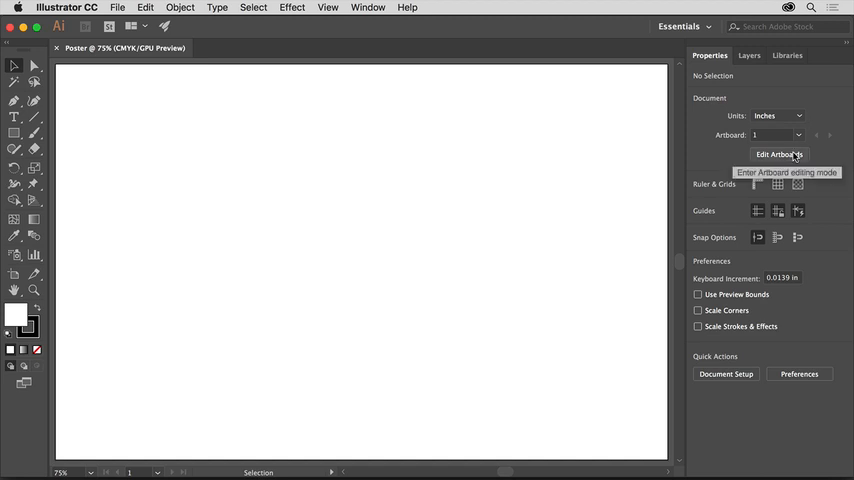
pyautogui.click(778, 156)
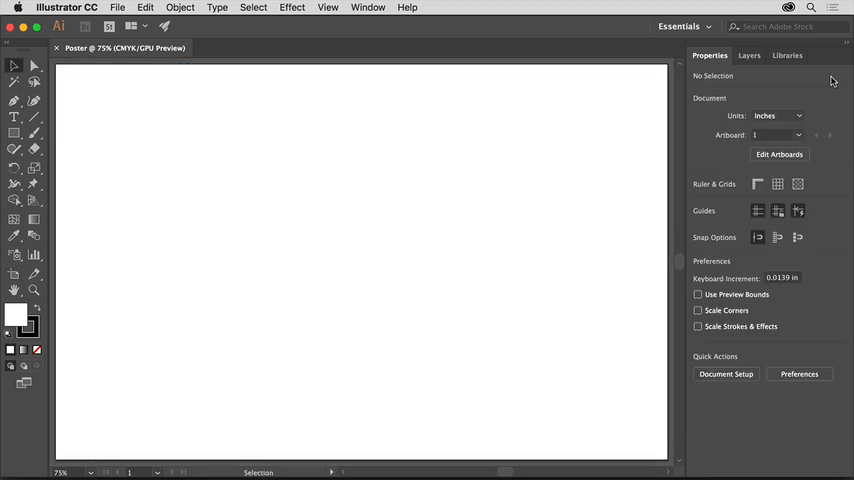
pyautogui.moveTo(614, 184)
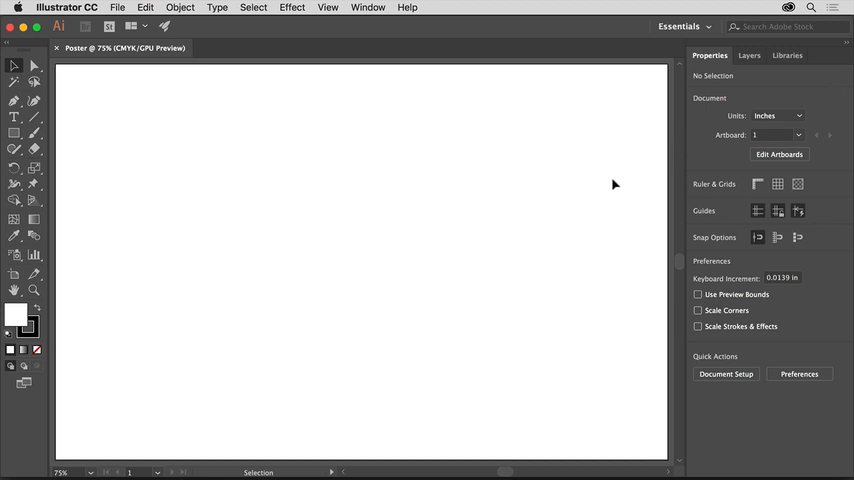
pyautogui.moveTo(572, 194)
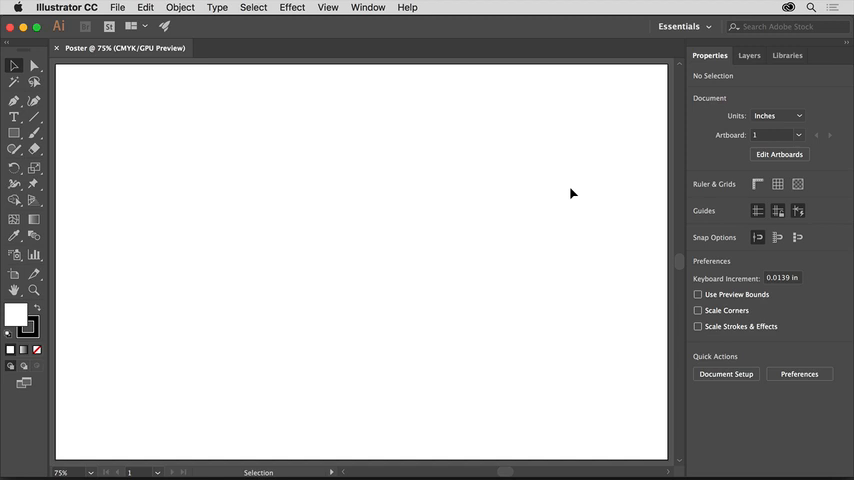
pyautogui.moveTo(564, 192)
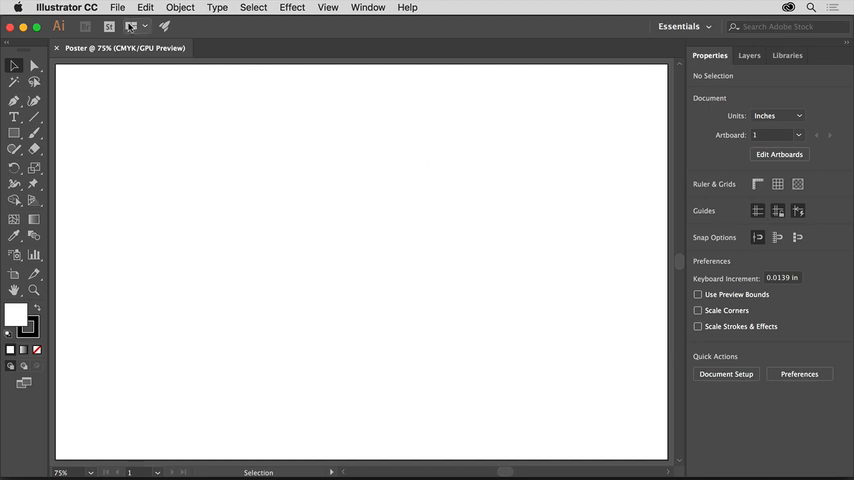
# Step: Save the document as Poster.ai on the Desktop in Adobe Illustrator (ai) format
pyautogui.click(130, 10)
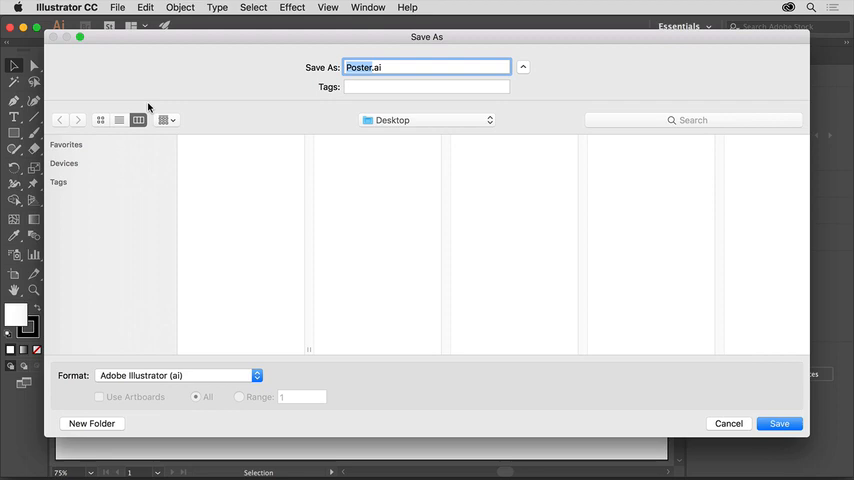
pyautogui.moveTo(228, 174)
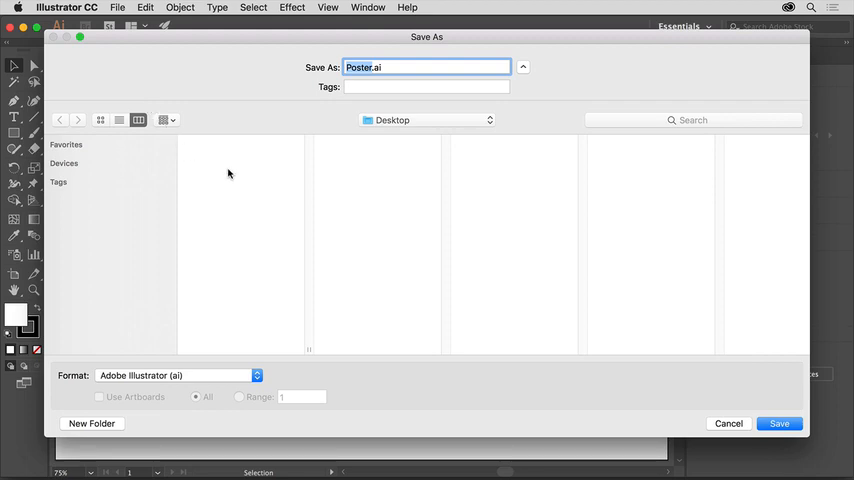
pyautogui.click(178, 376)
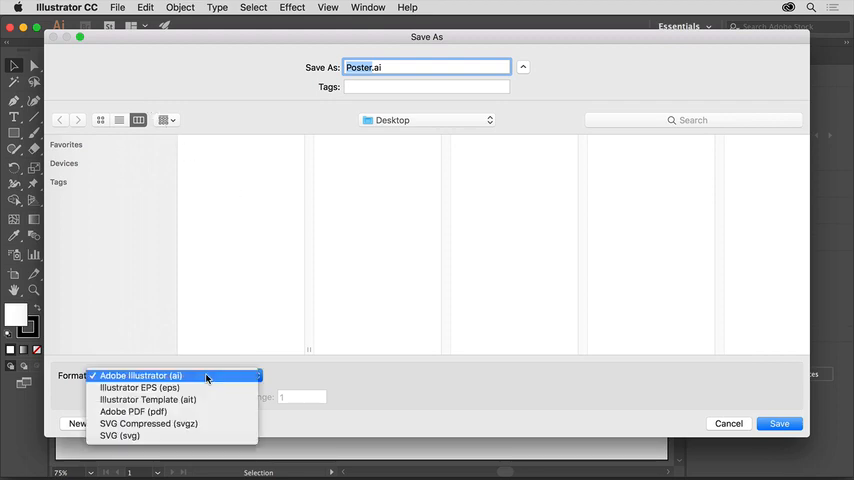
pyautogui.click(144, 374)
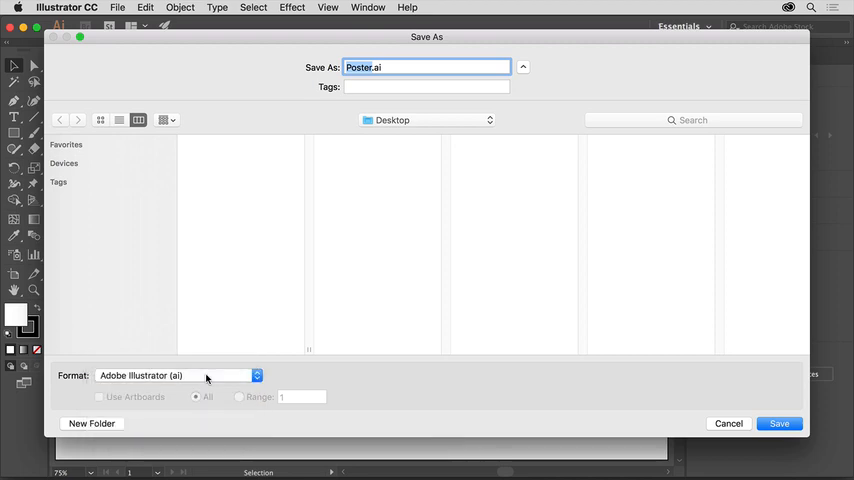
pyautogui.moveTo(382, 78)
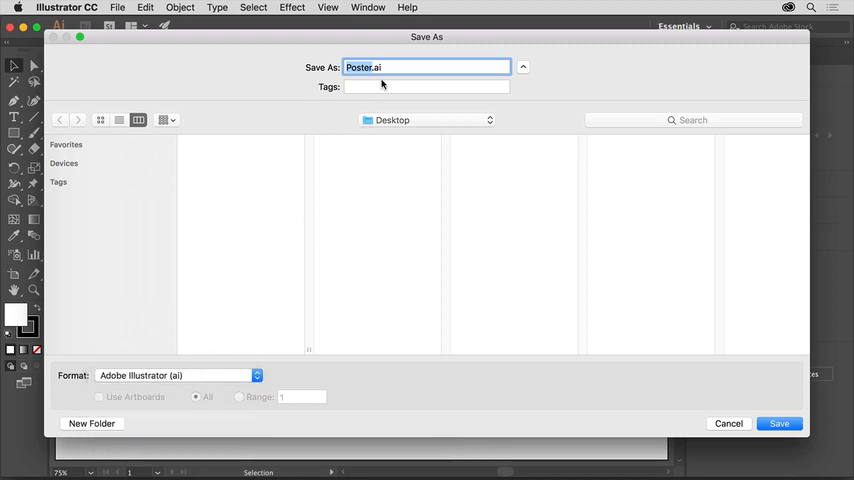
pyautogui.moveTo(416, 118)
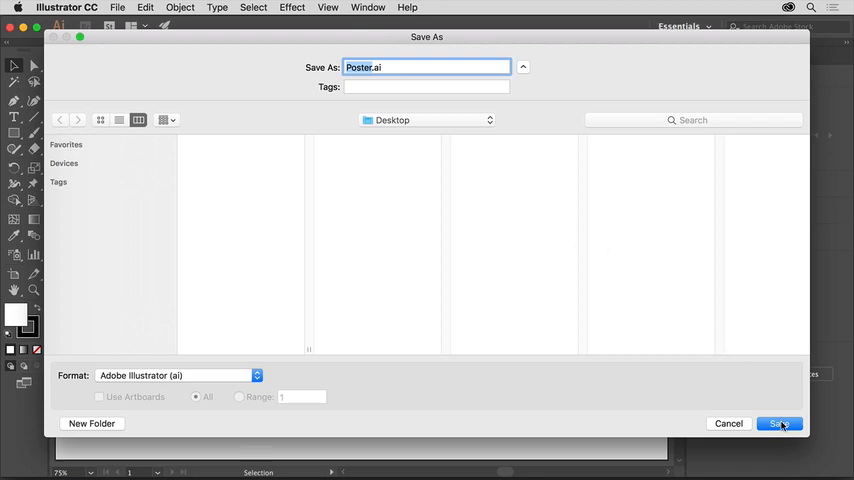
pyautogui.click(780, 424)
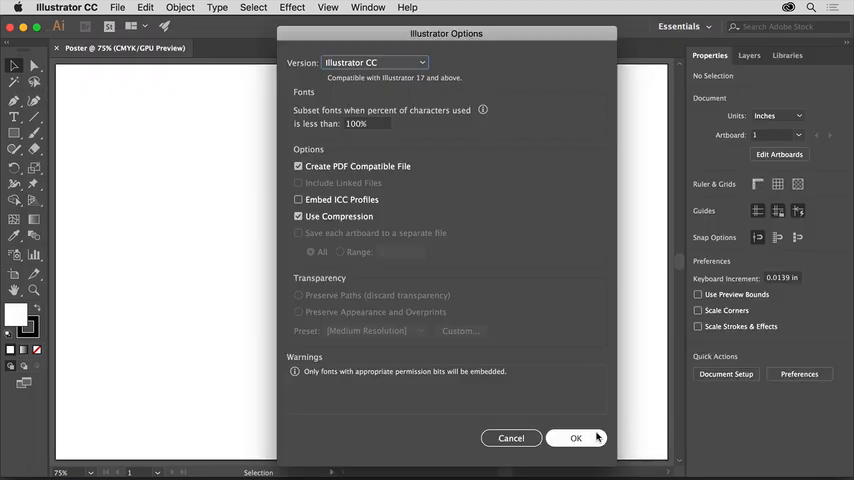